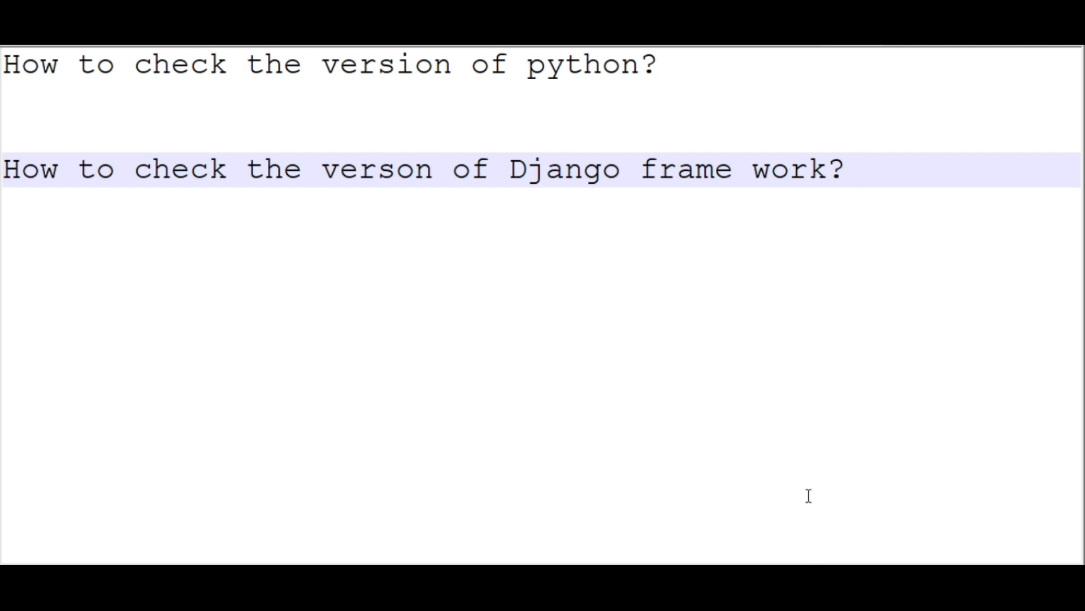
Run 'python --version' at the C:\> prompt, which reports Python 3.7.4
left_click(863, 169)
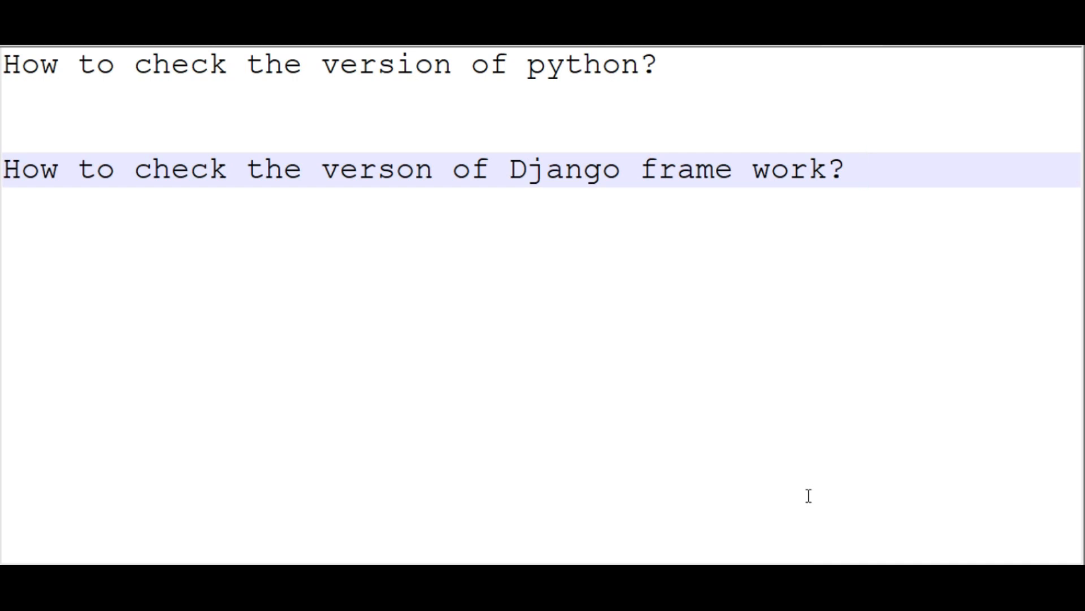
left_click(863, 169)
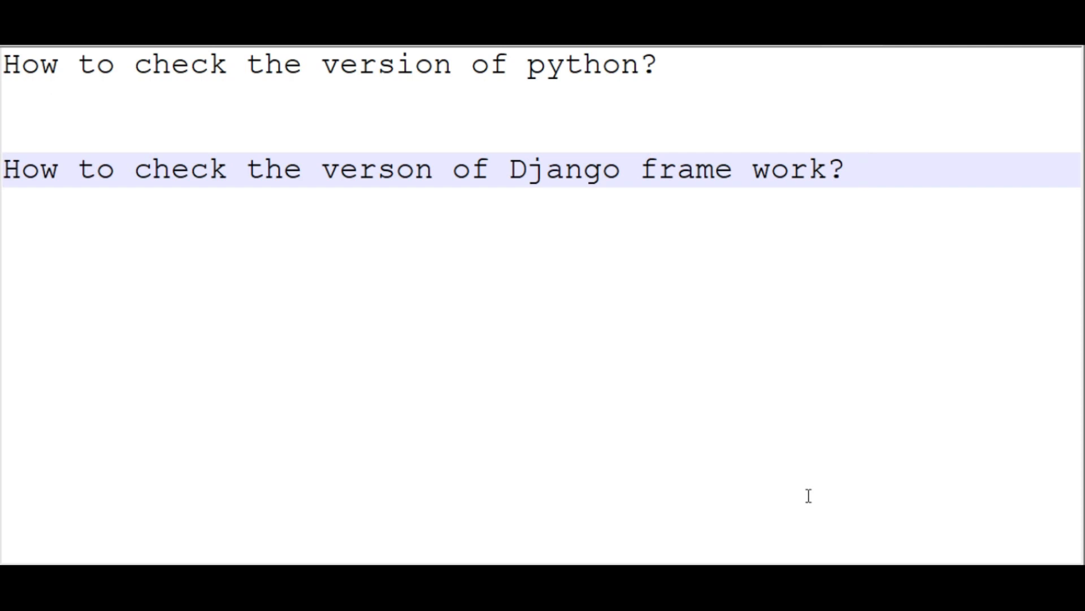
left_click(864, 169)
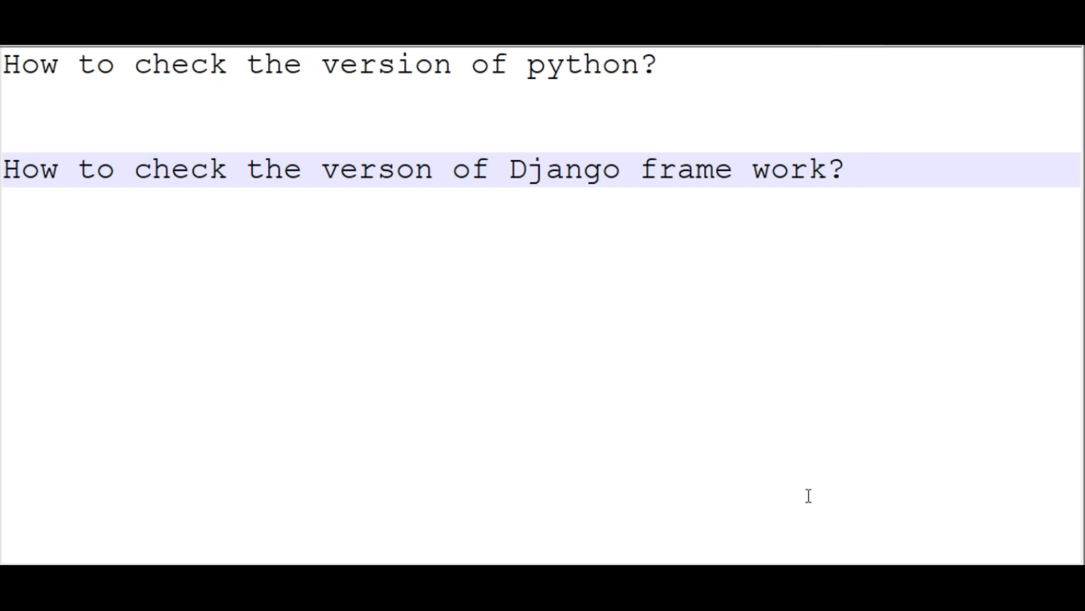
left_click(864, 168)
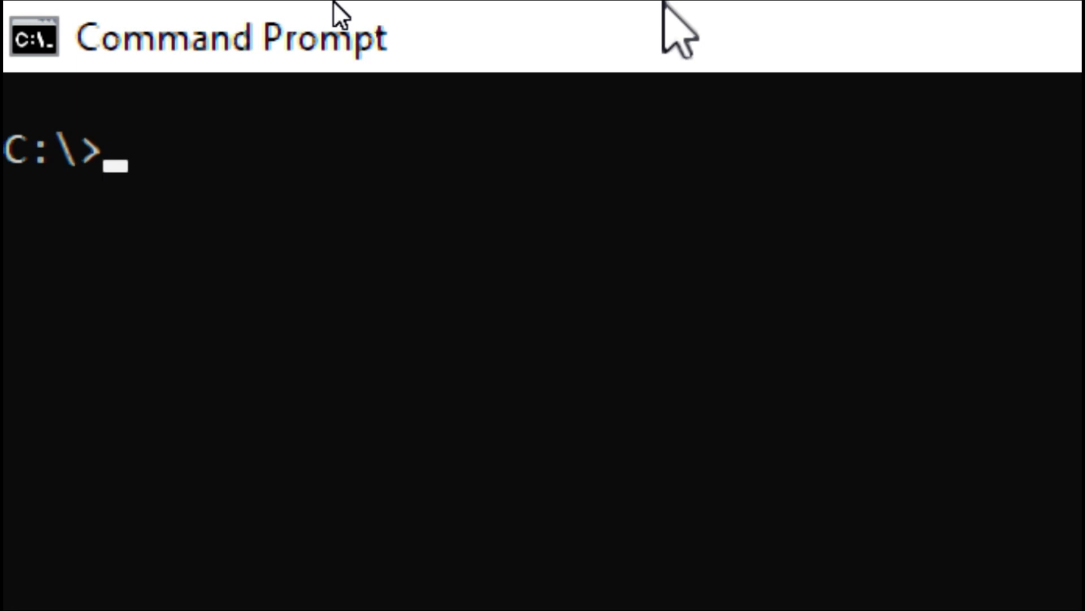
type("p")
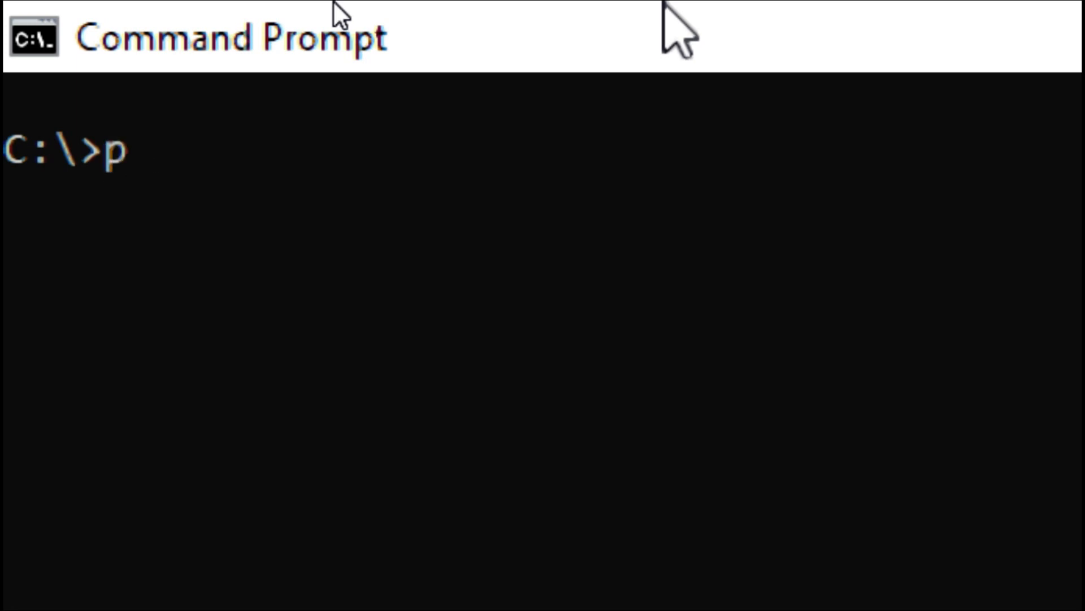
type("yto")
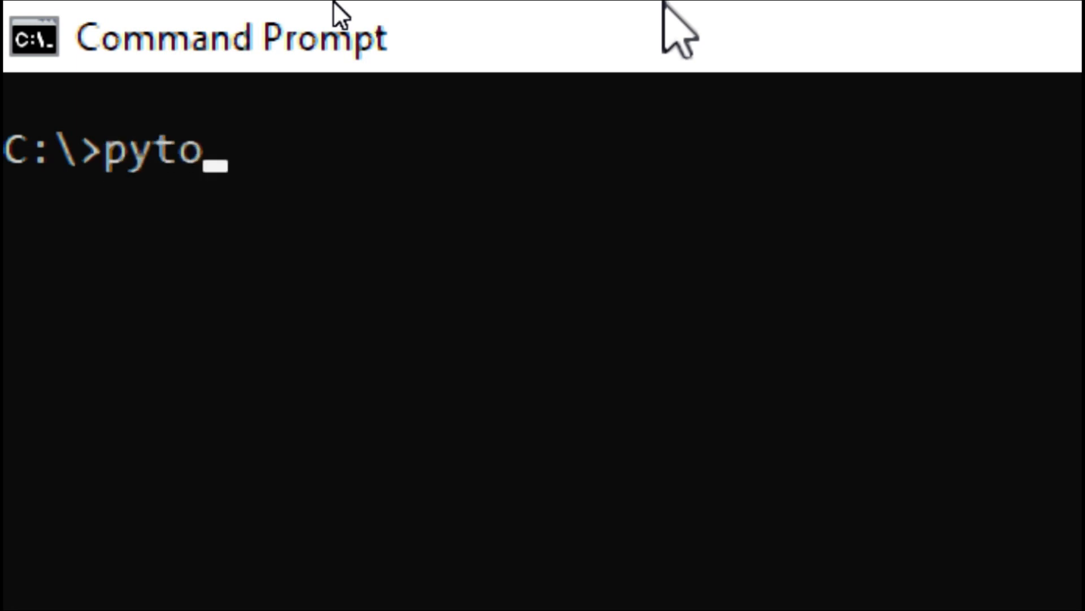
type("hon")
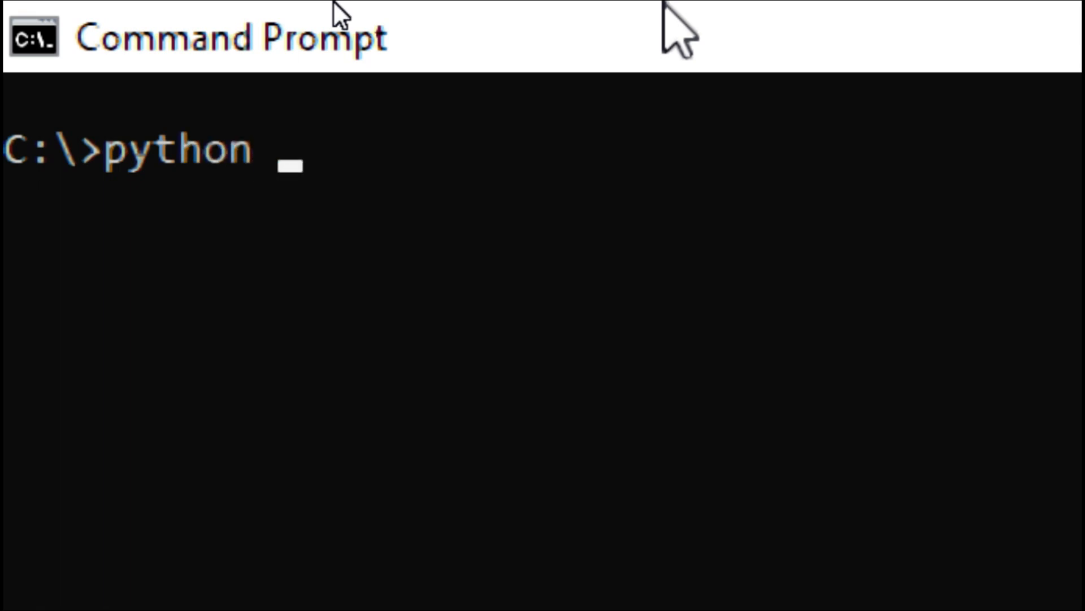
type("--v")
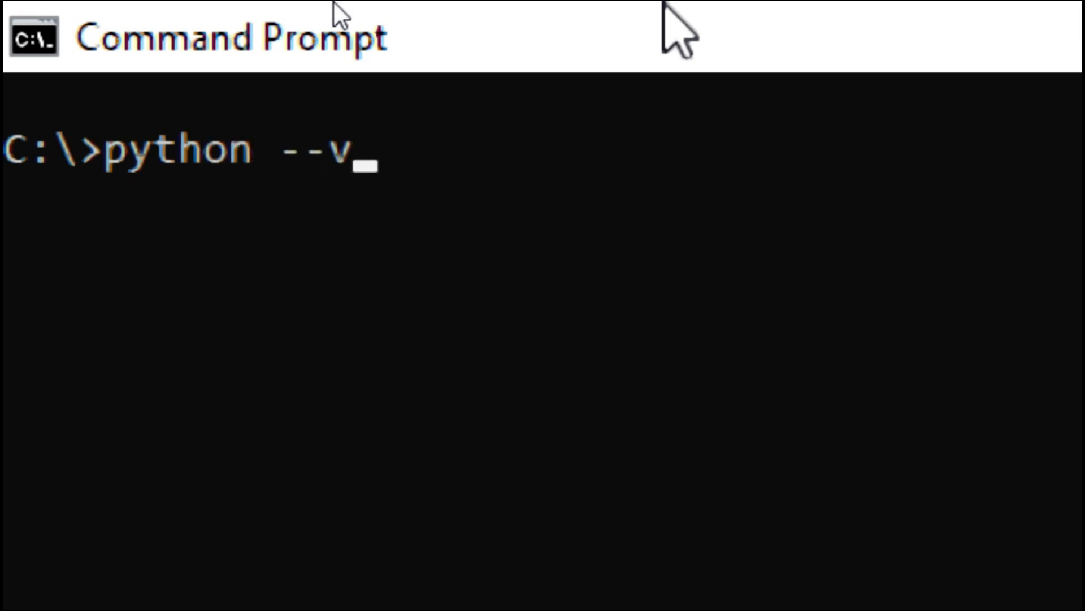
type("er")
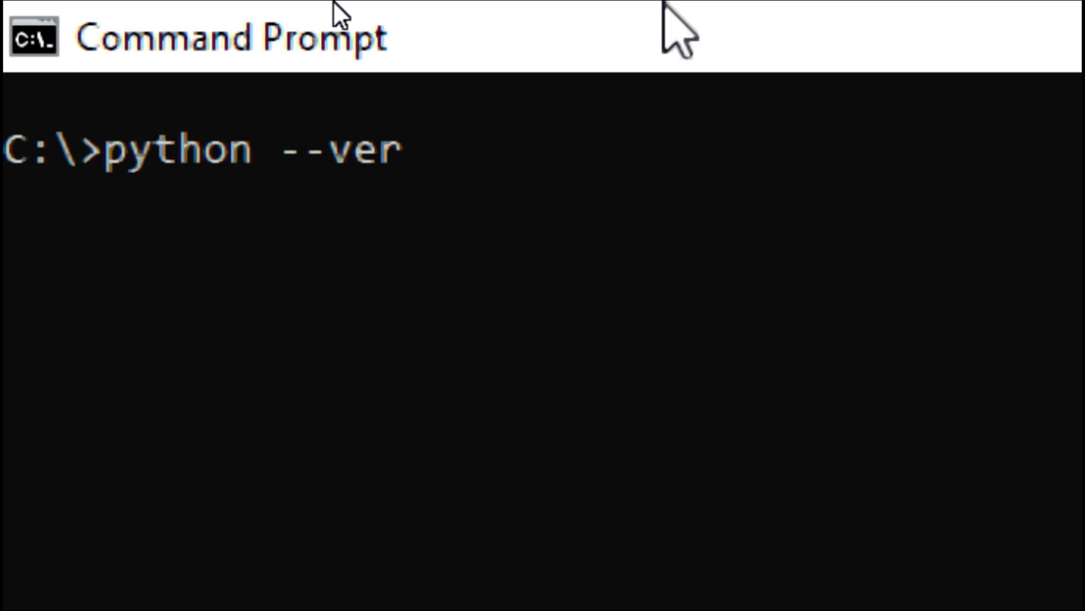
type("sion")
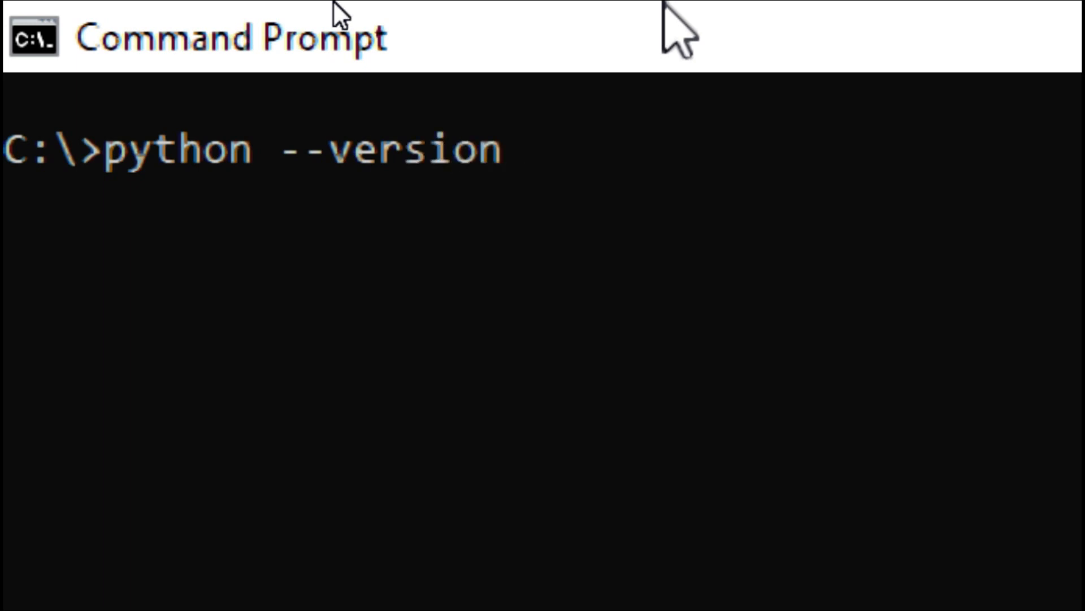
key("Return")
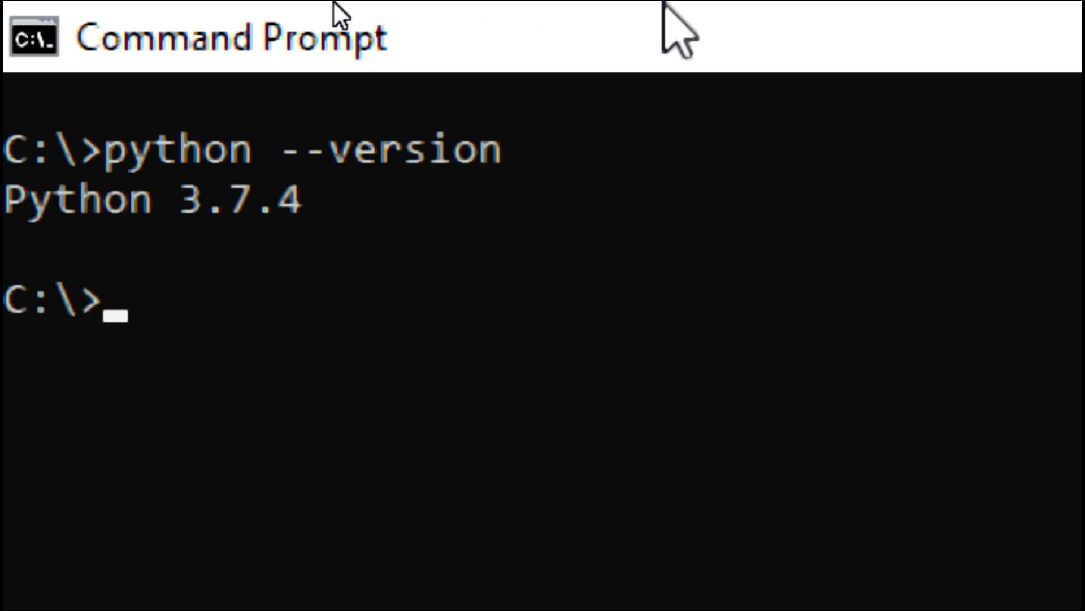
mouse_move(450, 83)
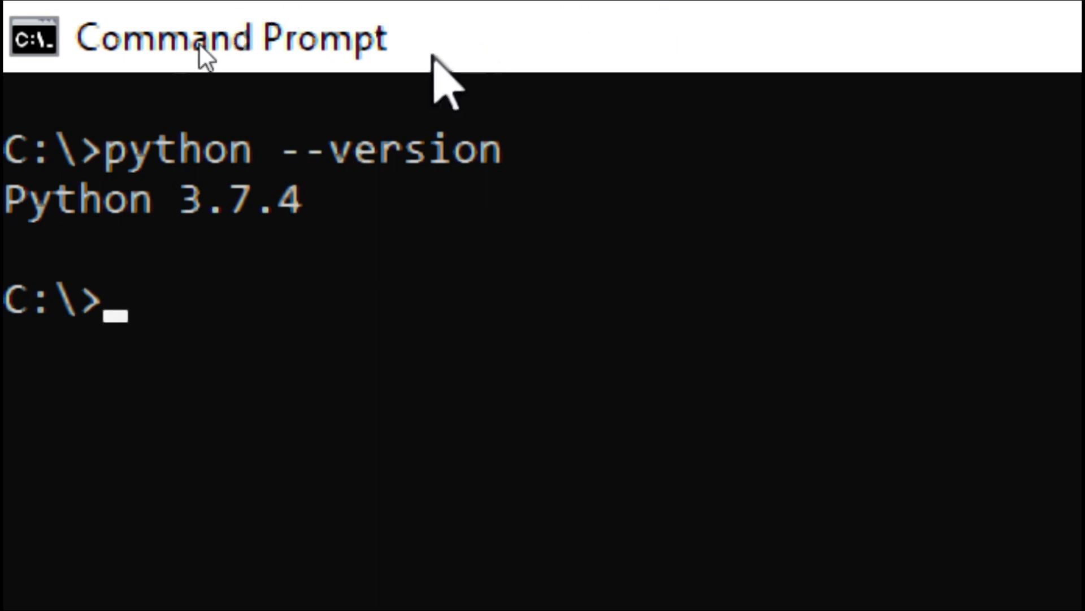
mouse_move(163, 267)
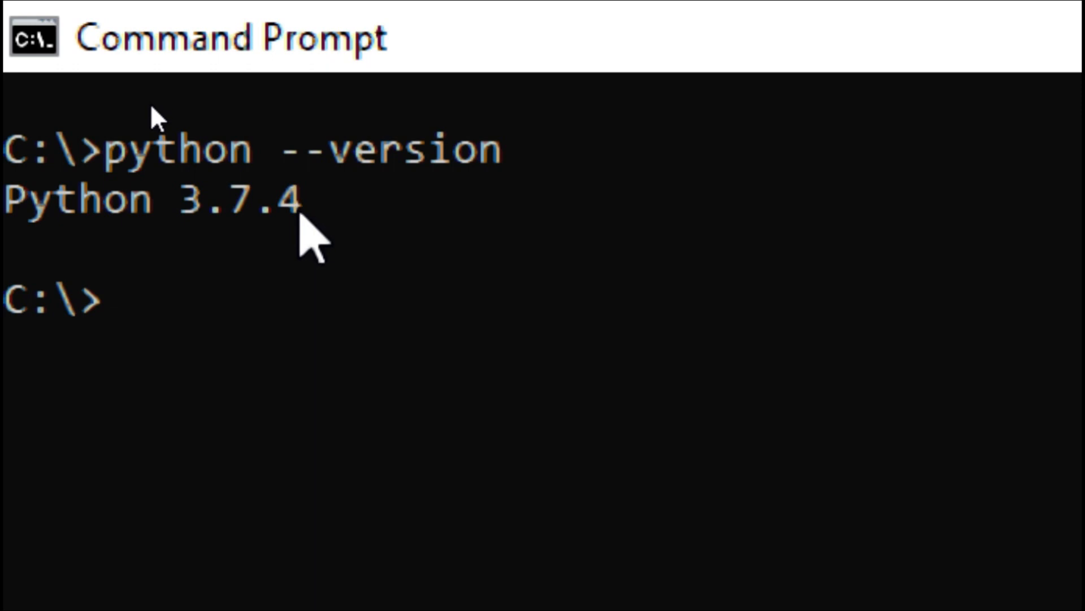
mouse_move(221, 228)
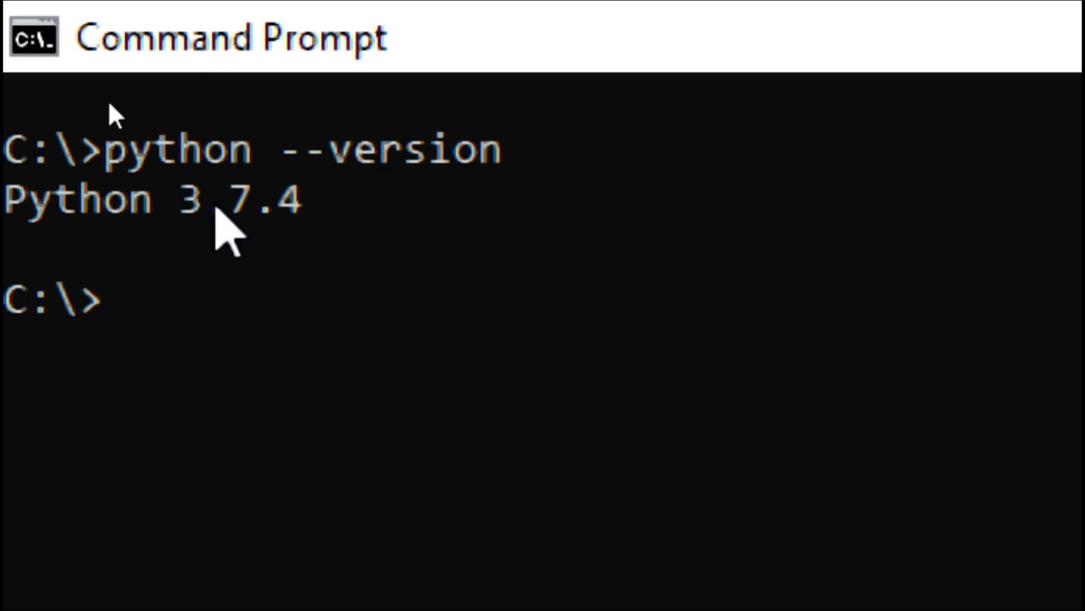
mouse_move(257, 249)
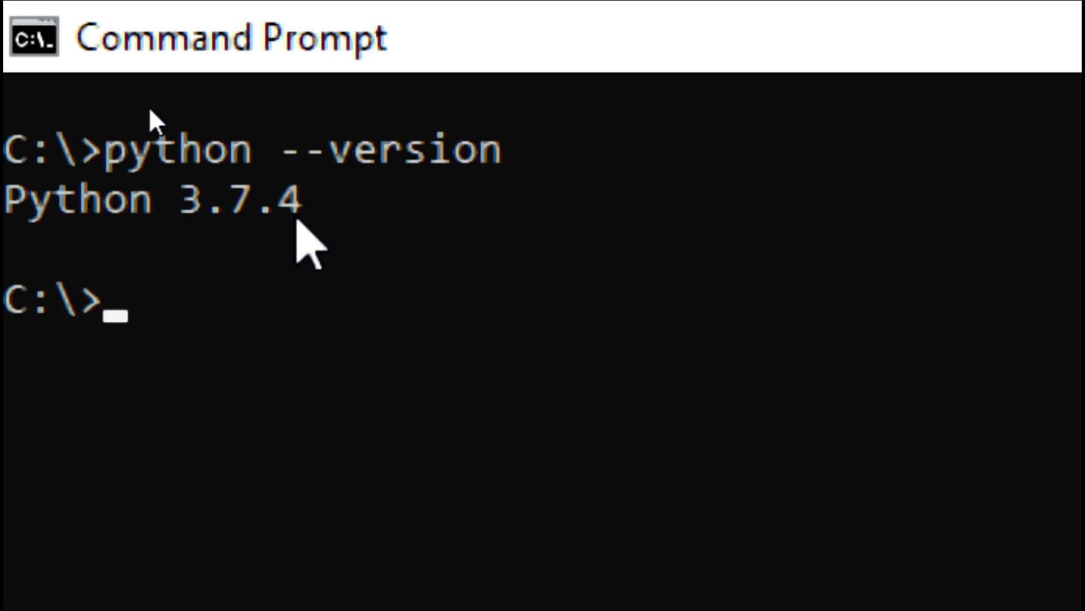
mouse_move(319, 235)
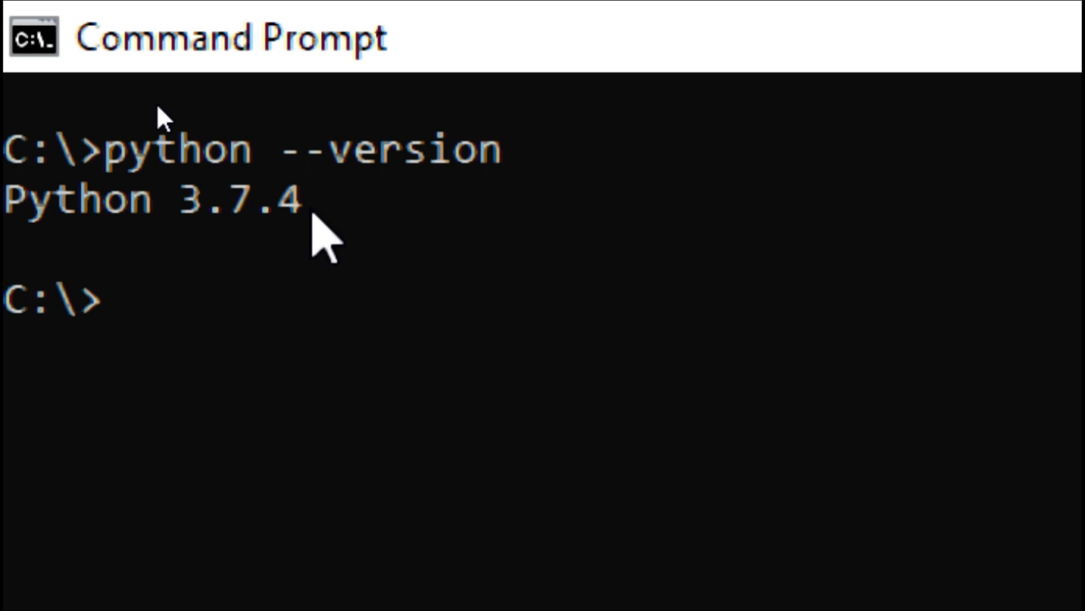
Run 'python -m django version', which reports Django 2.2.5
type("python")
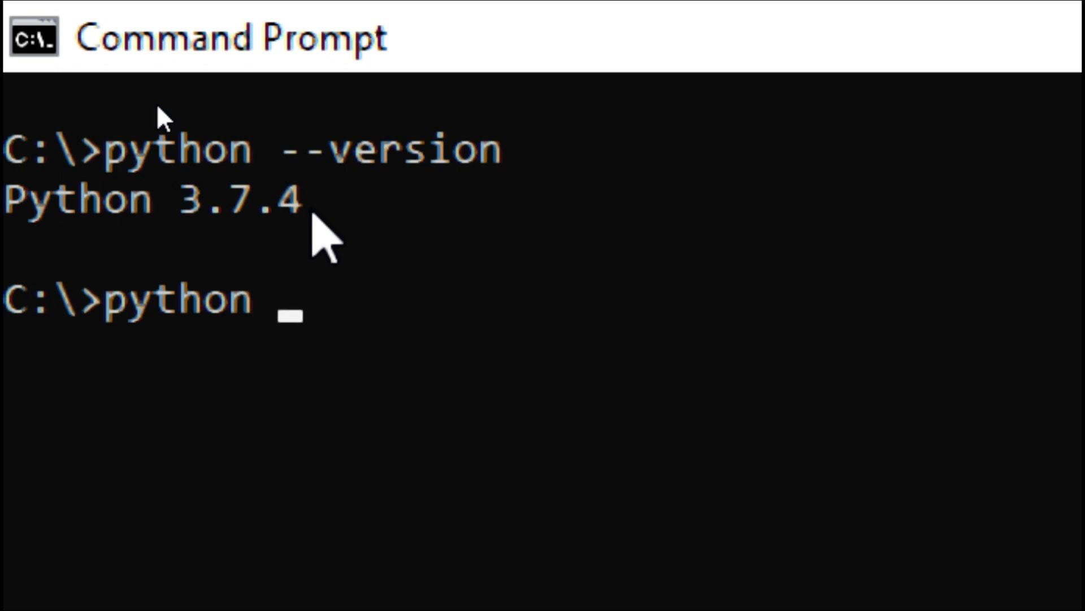
type("-m")
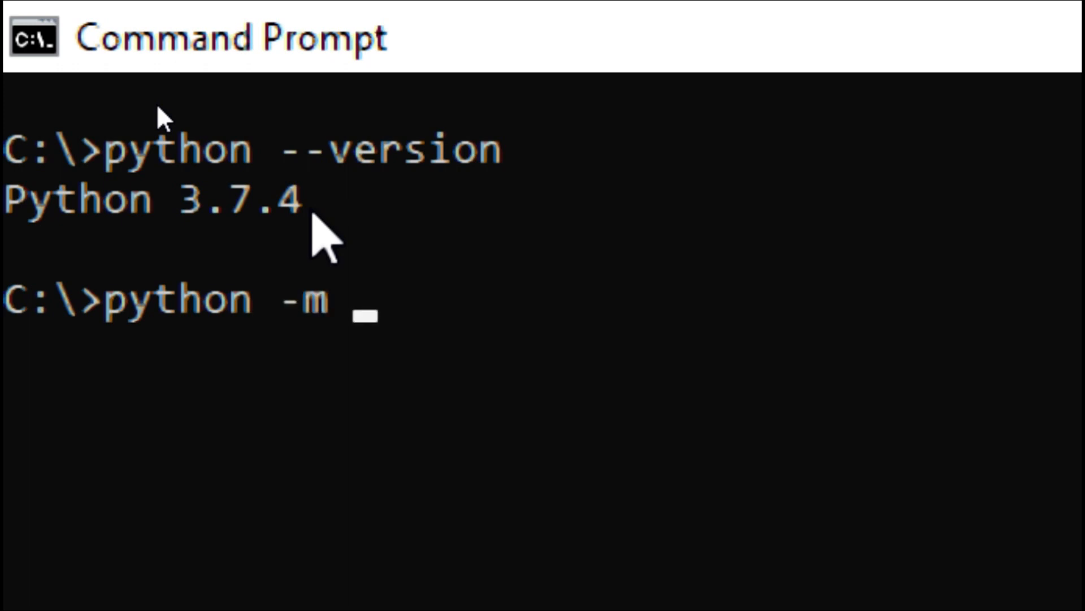
type("dj")
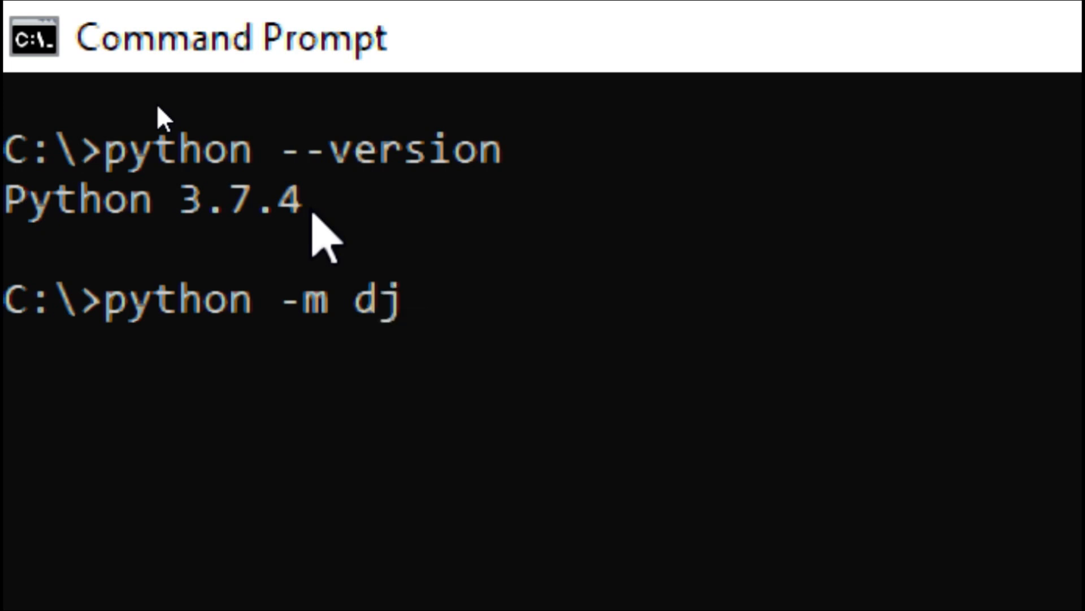
type("ango")
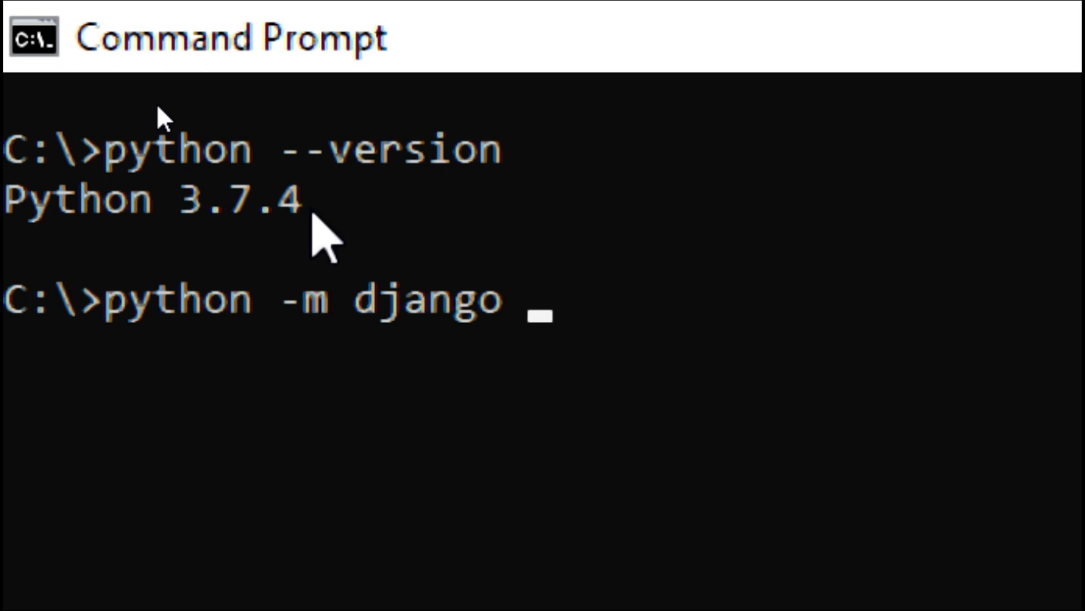
type("vers")
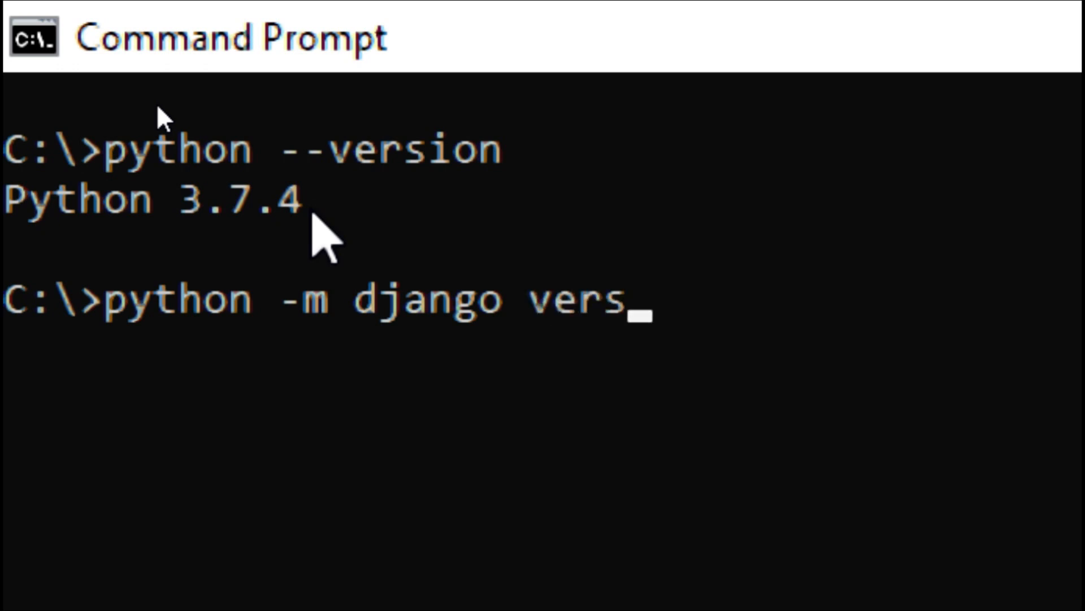
type("ion")
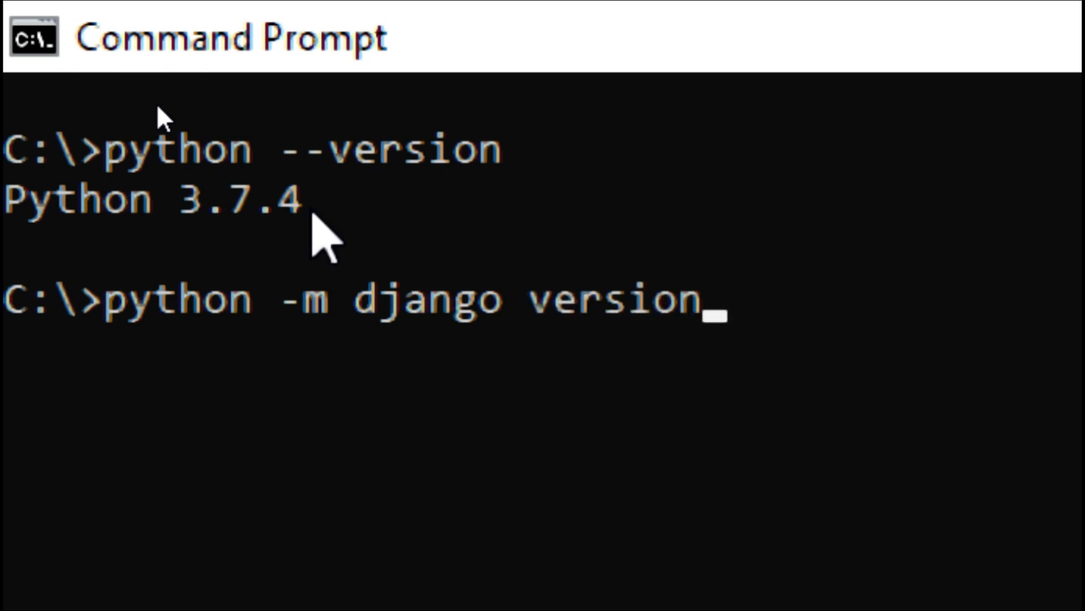
key("Return")
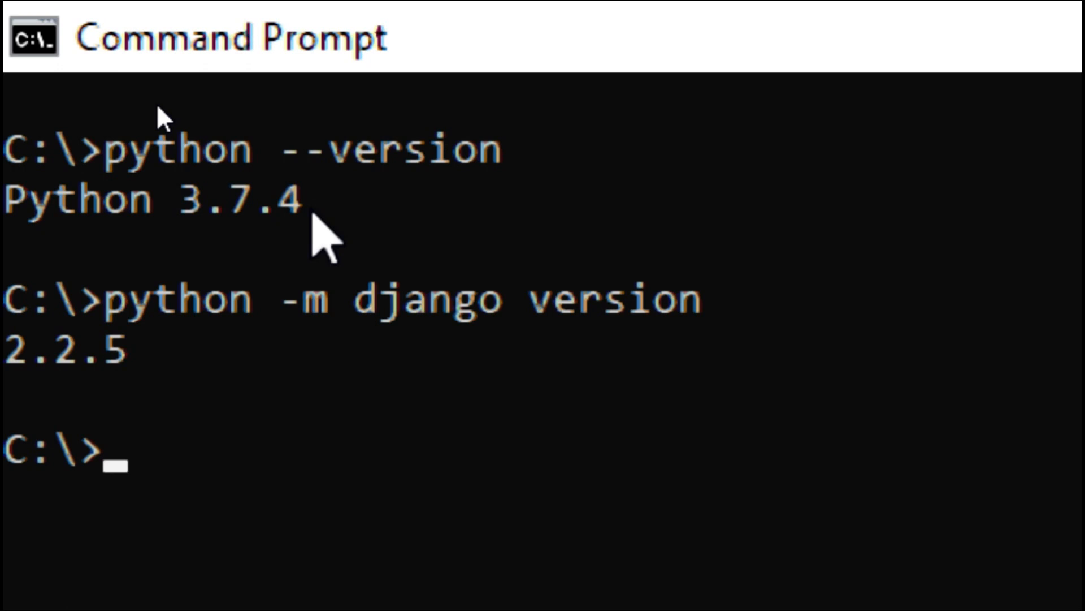
mouse_move(359, 215)
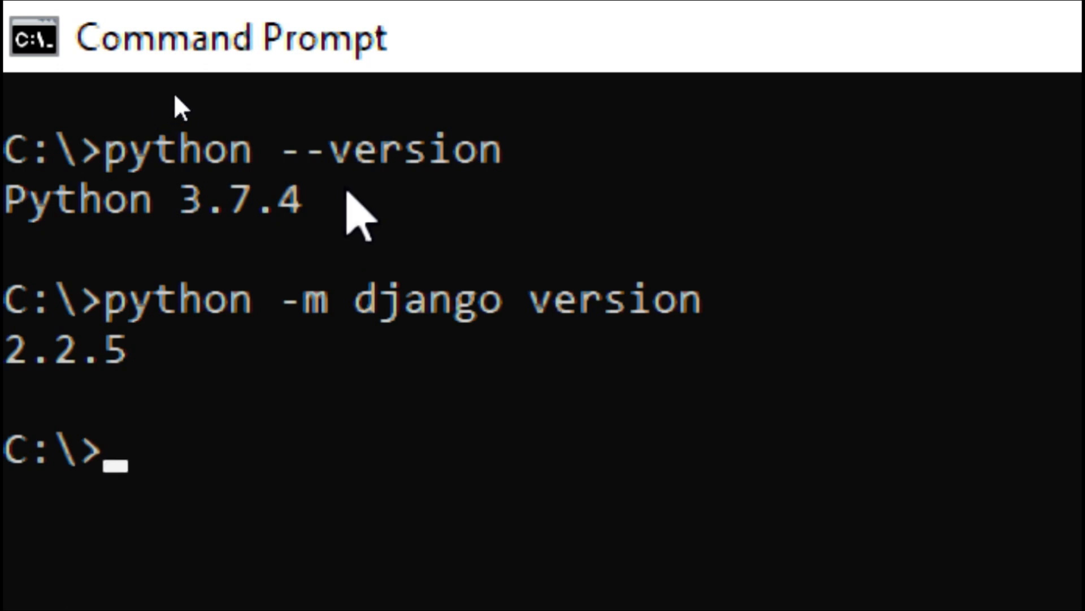
mouse_move(332, 350)
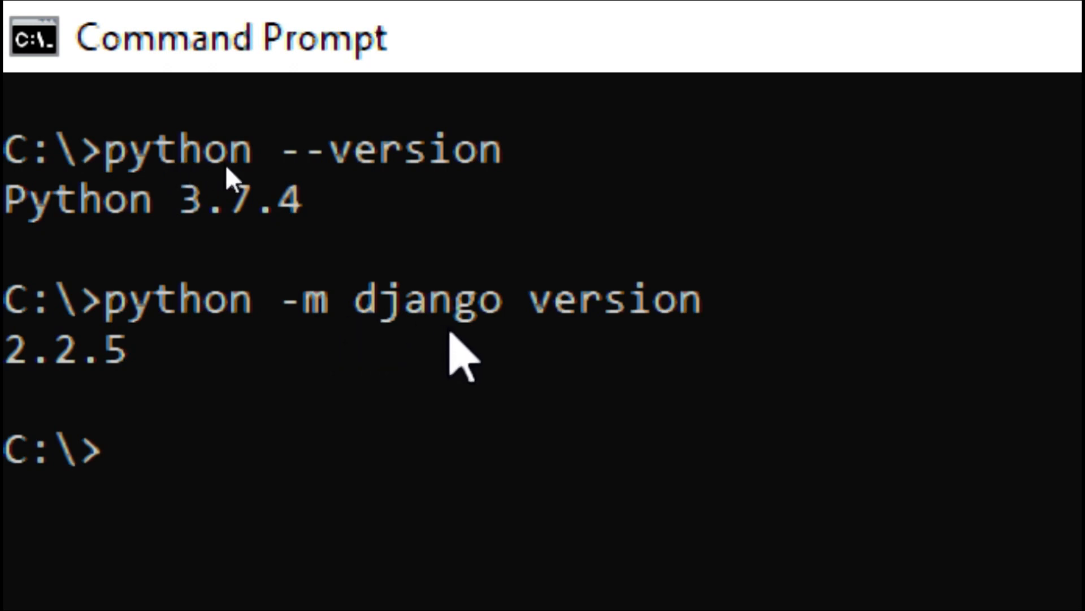
mouse_move(675, 345)
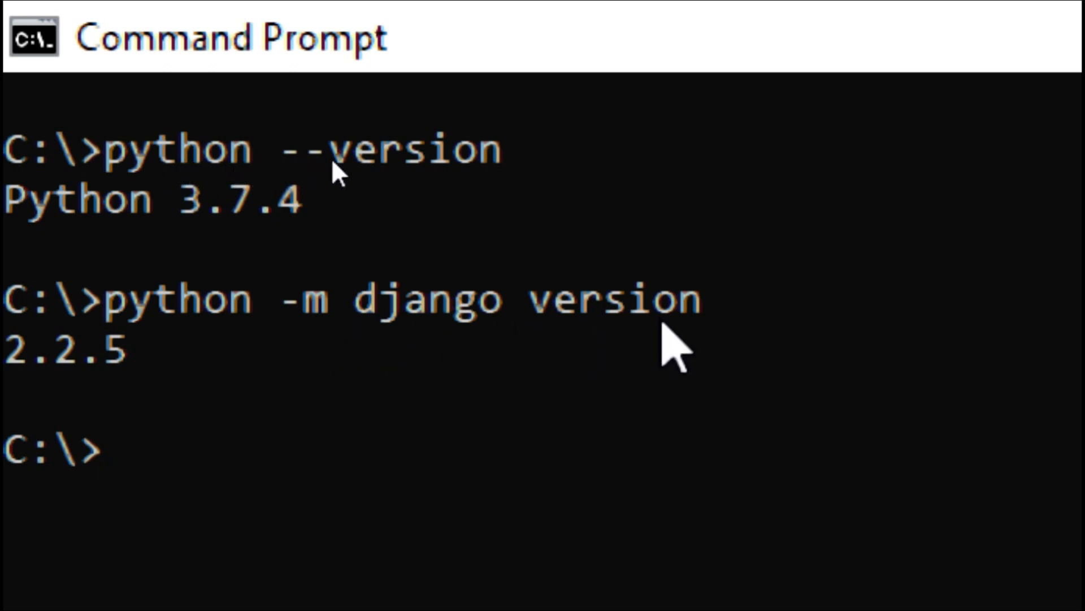
mouse_move(689, 449)
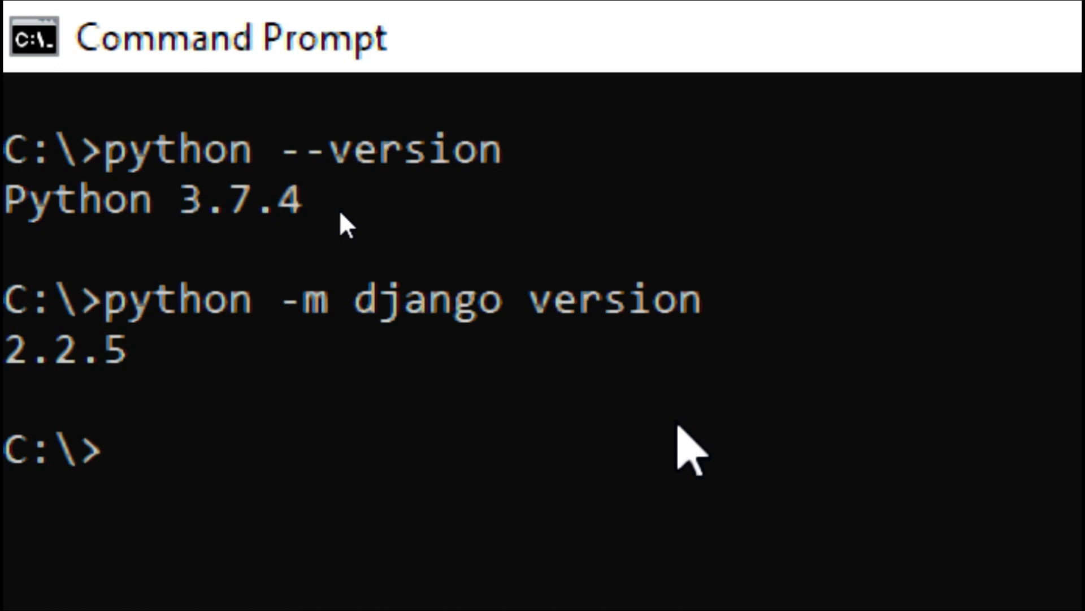